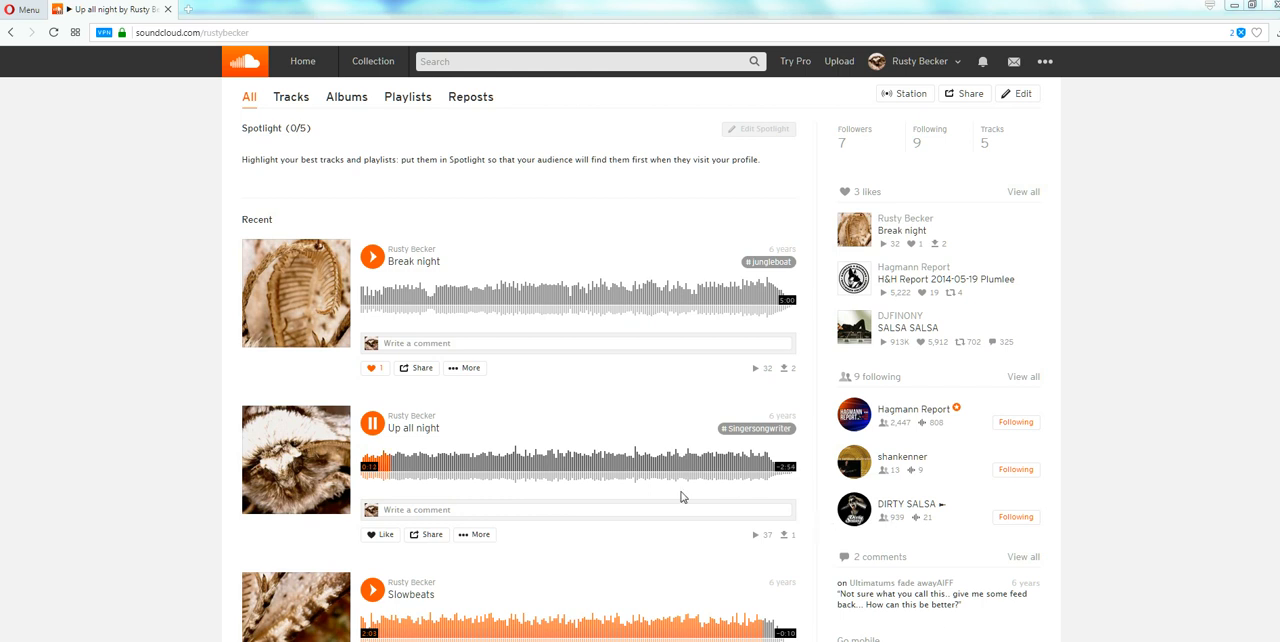
left_click(430, 463)
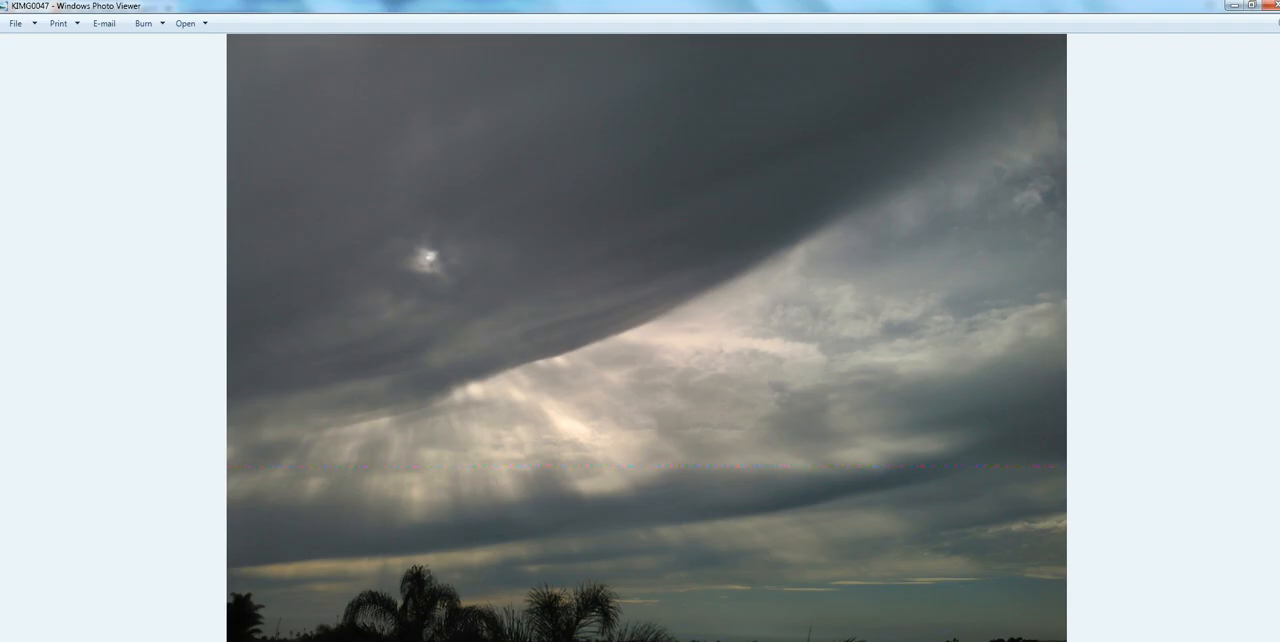
mouse_move(943, 448)
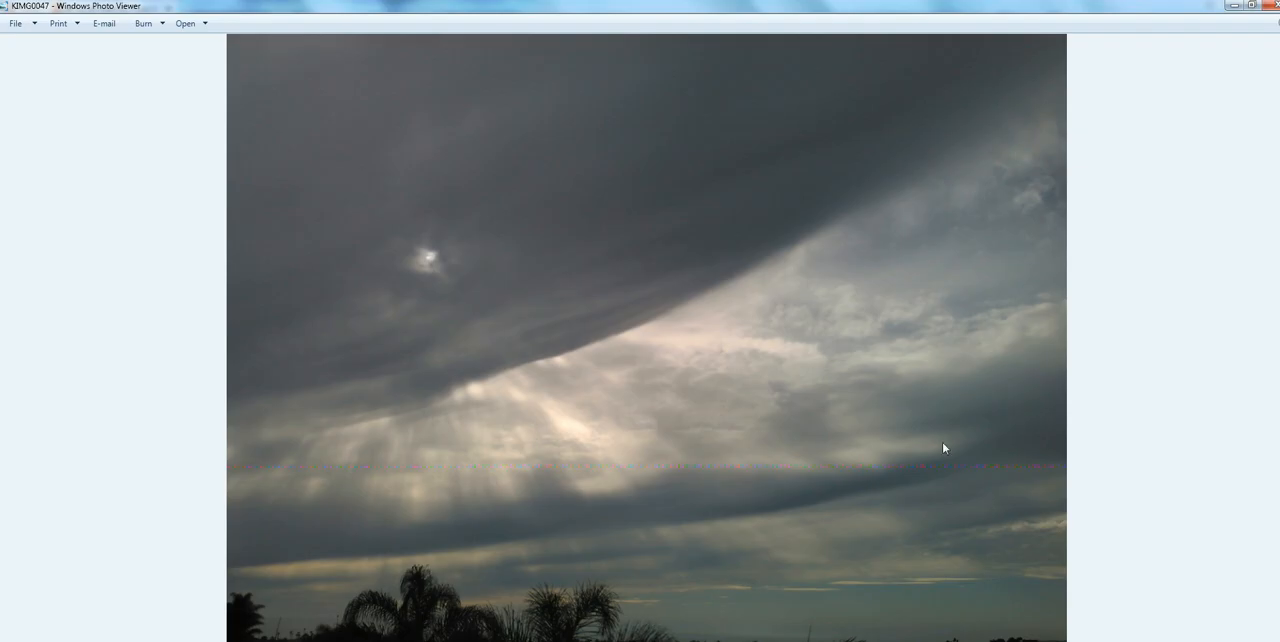
mouse_move(949, 440)
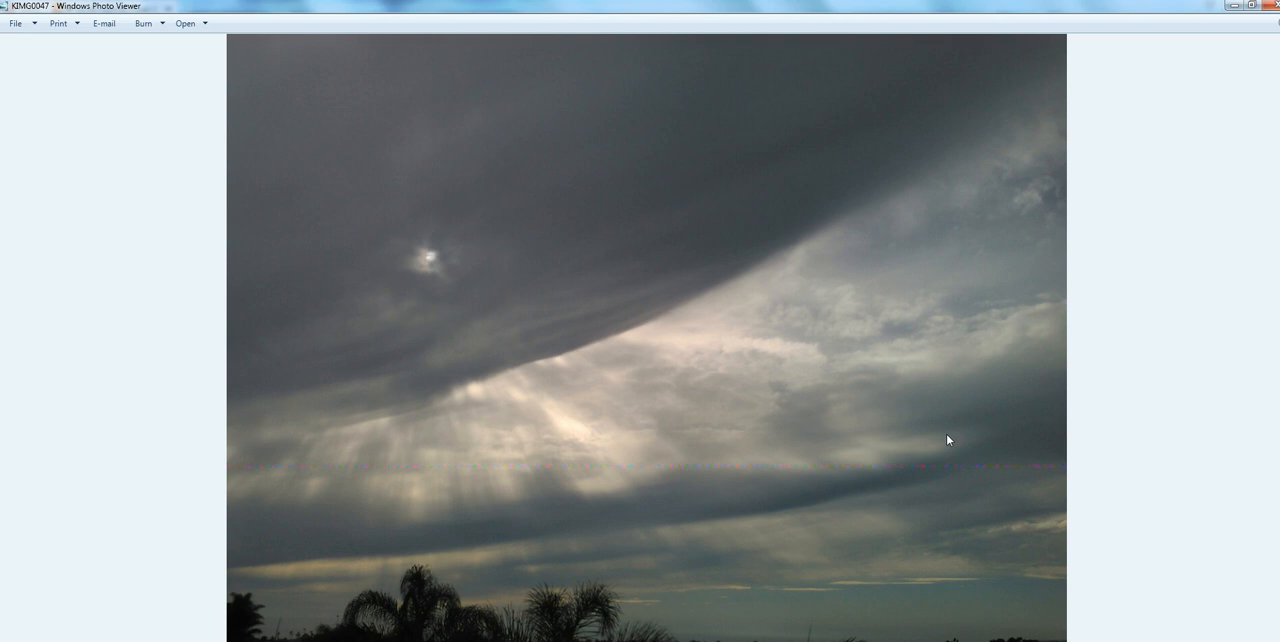
mouse_move(941, 443)
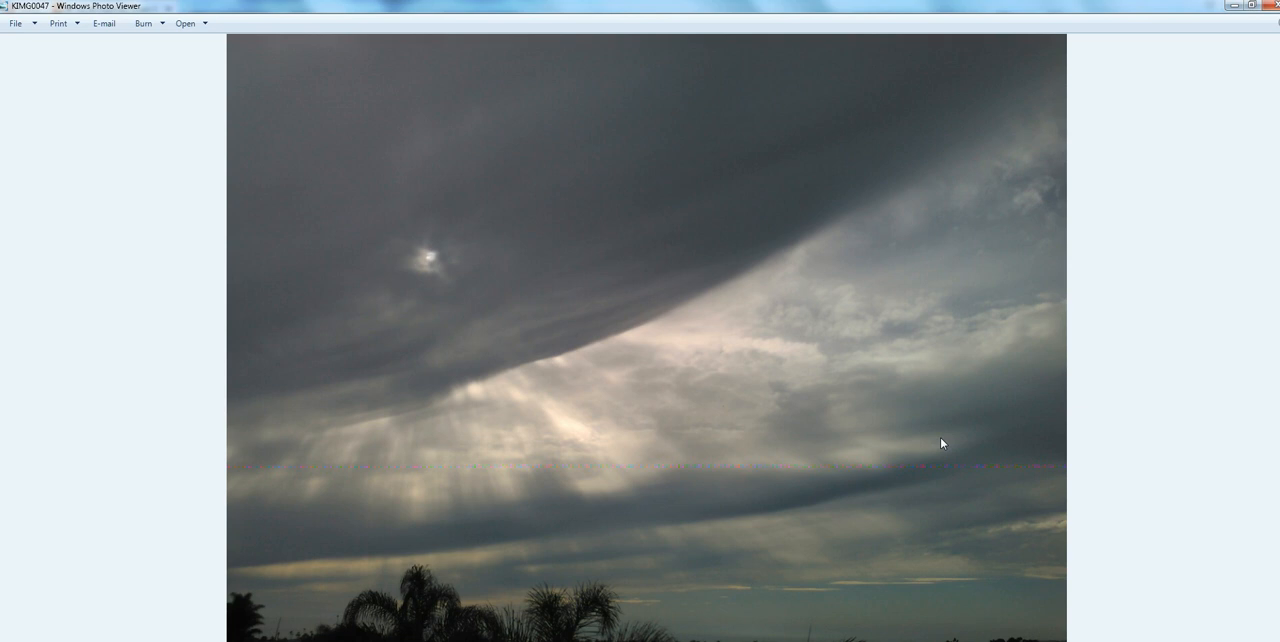
mouse_move(939, 451)
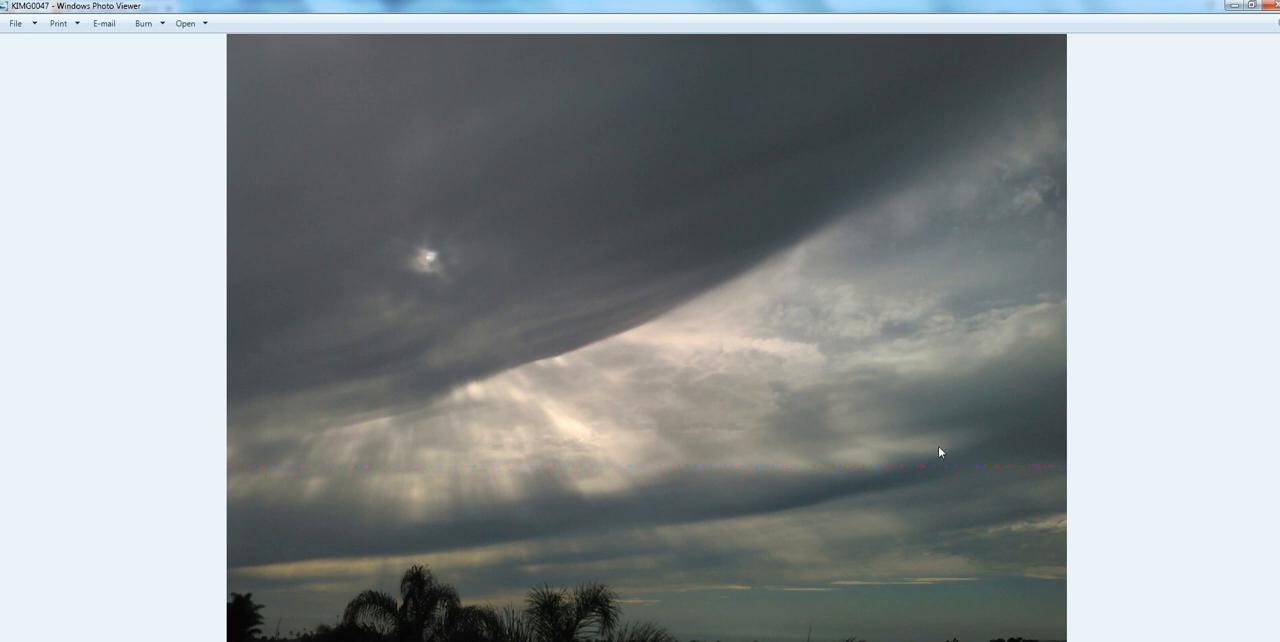
mouse_move(952, 547)
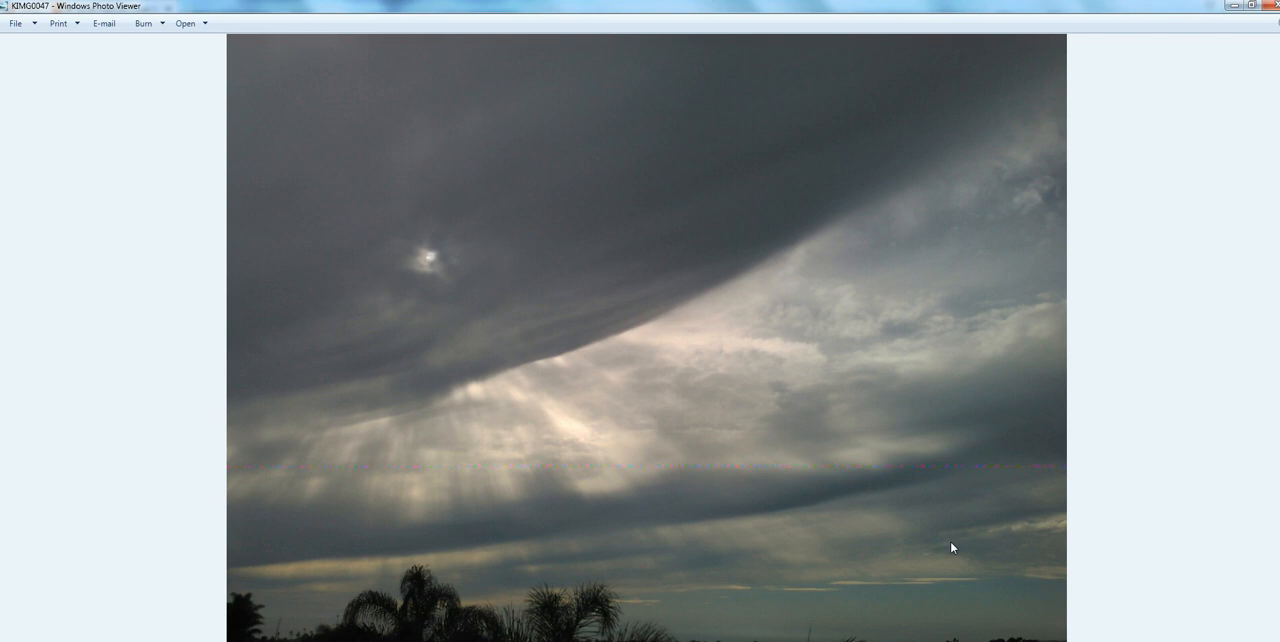
mouse_move(949, 546)
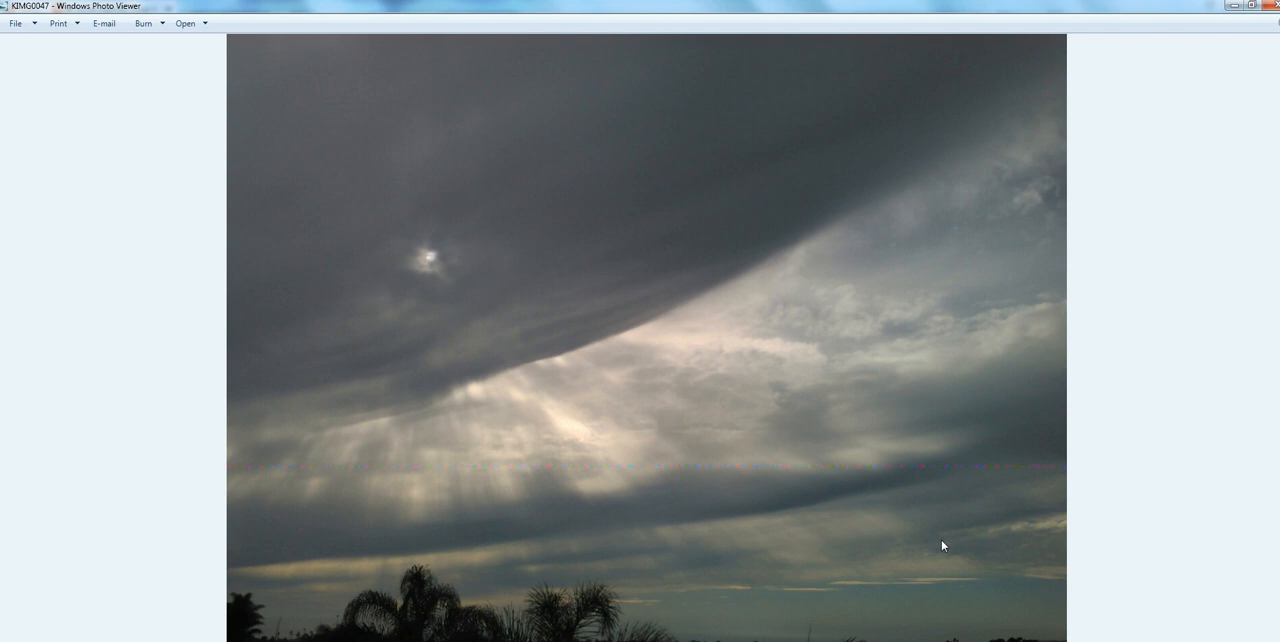
mouse_move(937, 540)
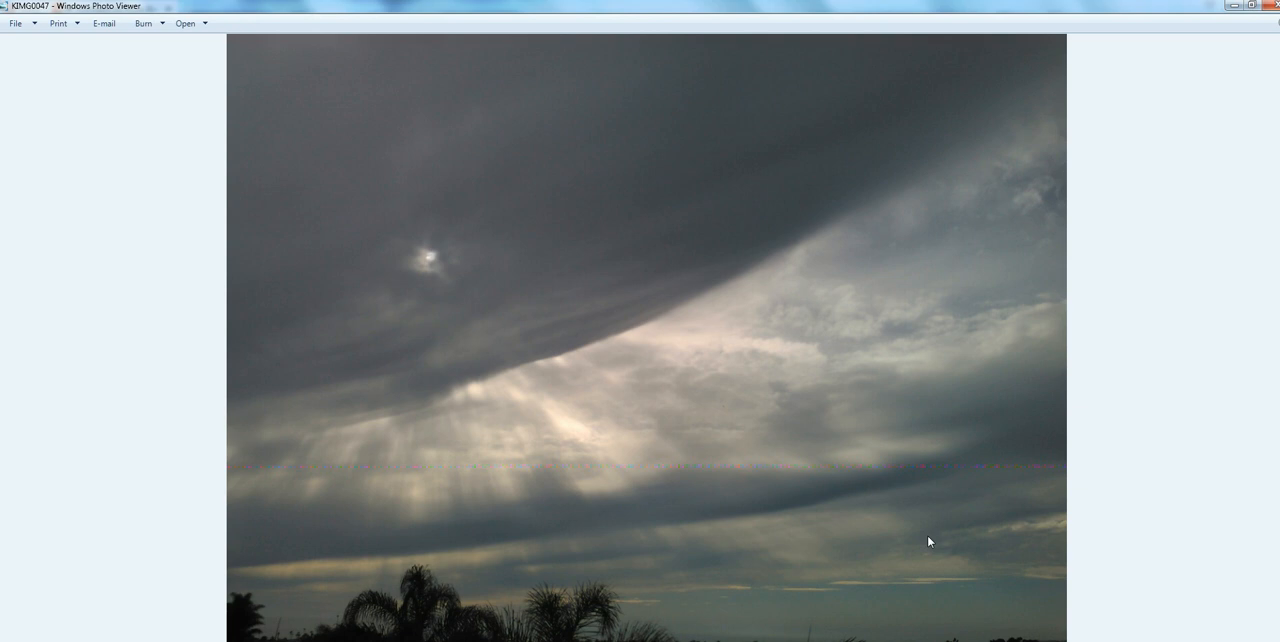
mouse_move(1051, 232)
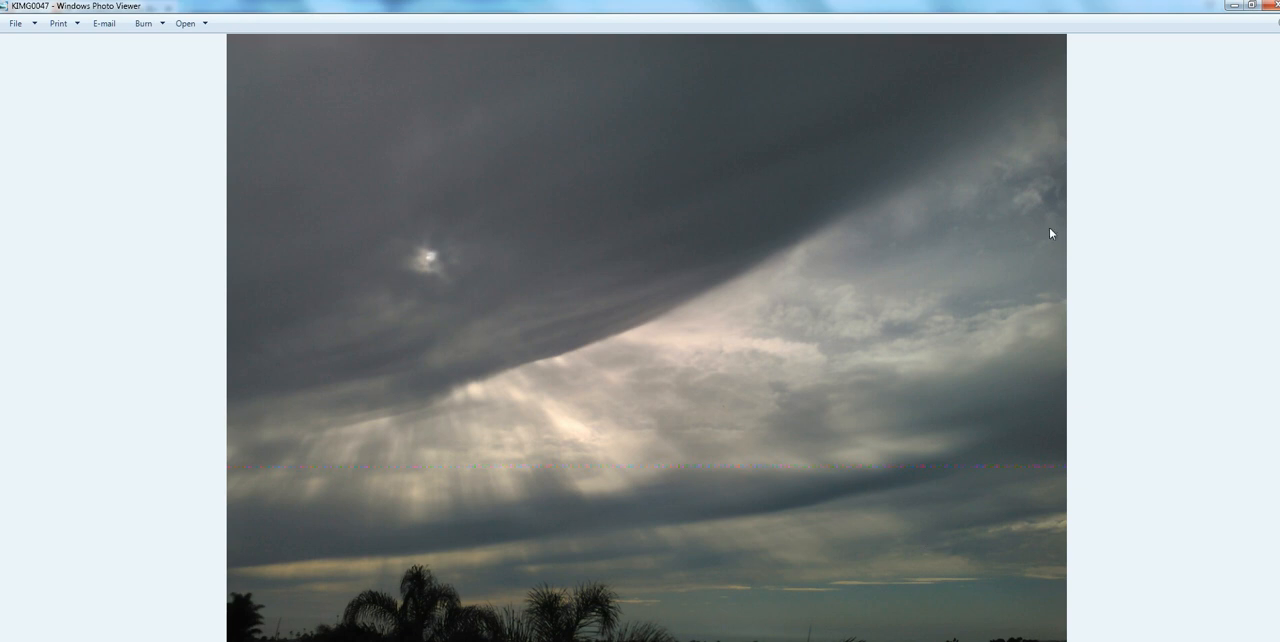